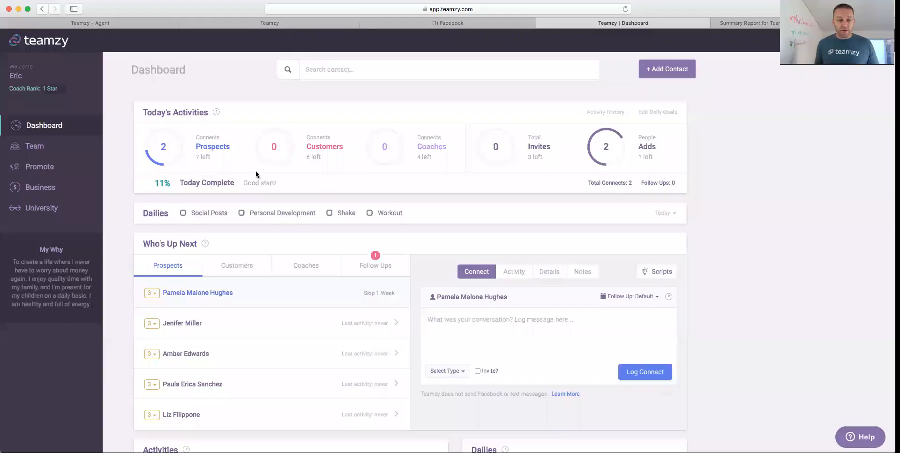
{"action": "mouse_move", "coordinate": [251, 313]}
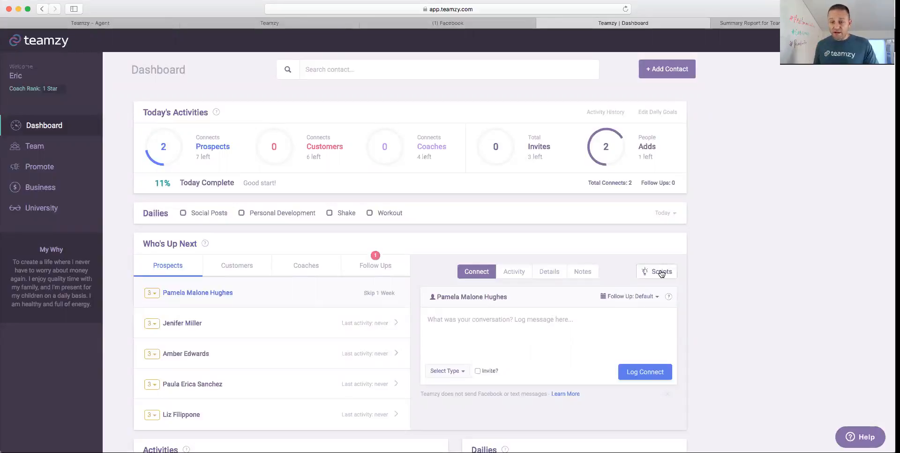
Open Script Ideas from Who's Up Next and filter to Facebook scripts.
{"action": "left_click", "coordinate": [660, 271]}
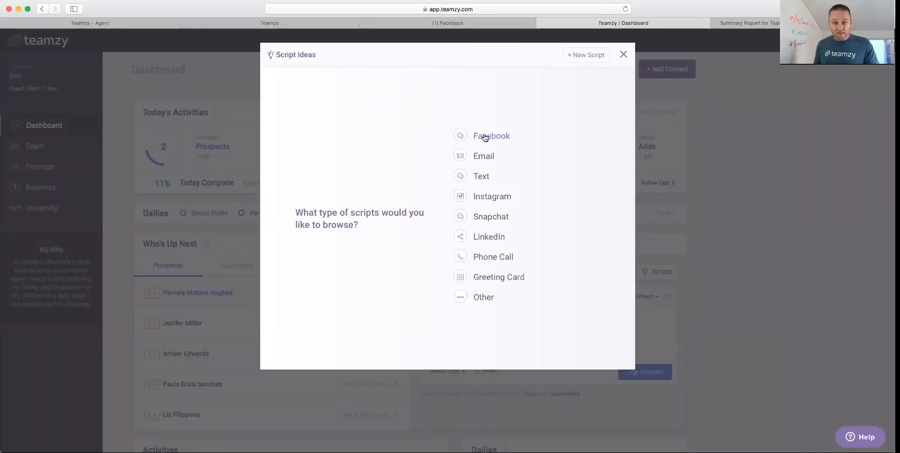
{"action": "left_click", "coordinate": [491, 136]}
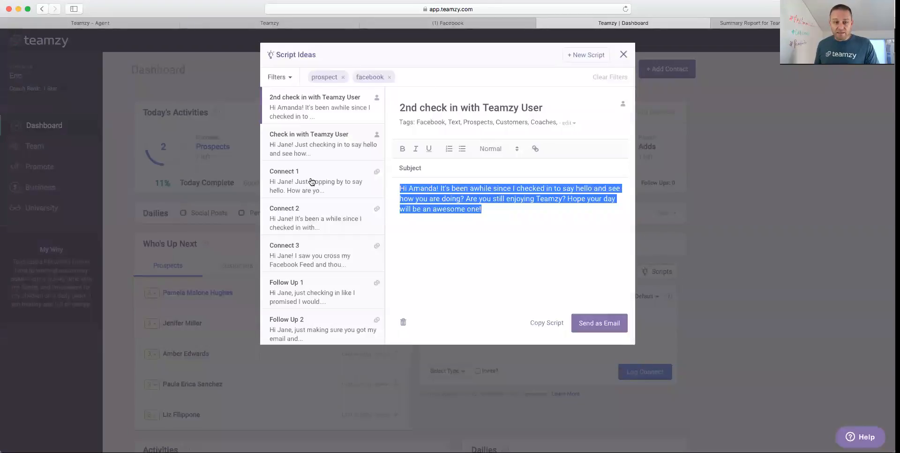
Copy the Connect 1 Facebook script, then close the Script Ideas dialog.
{"action": "left_click", "coordinate": [284, 181]}
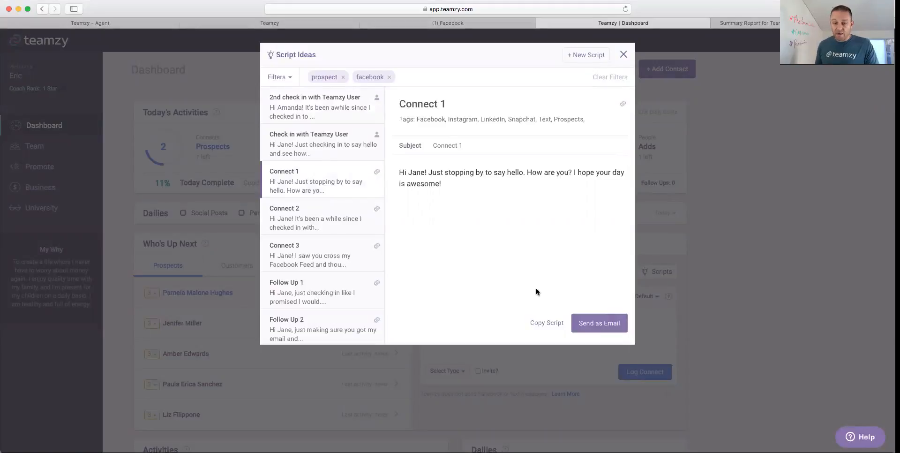
{"action": "left_click", "coordinate": [546, 322]}
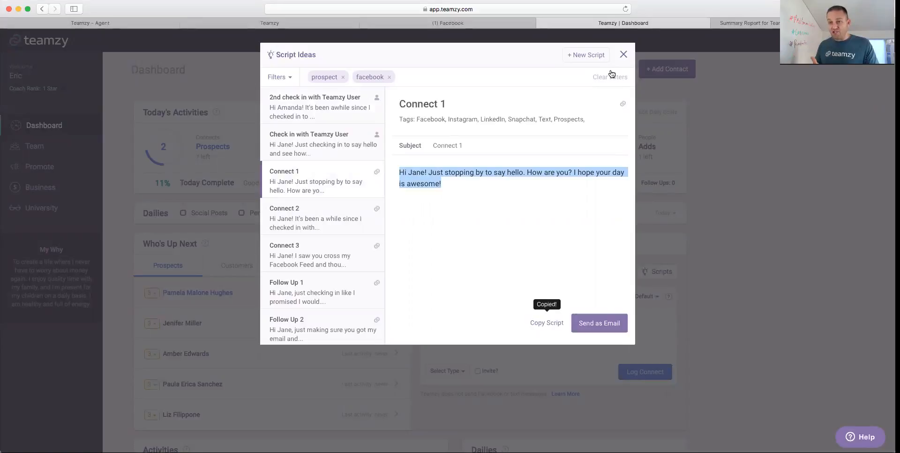
{"action": "left_click", "coordinate": [623, 54]}
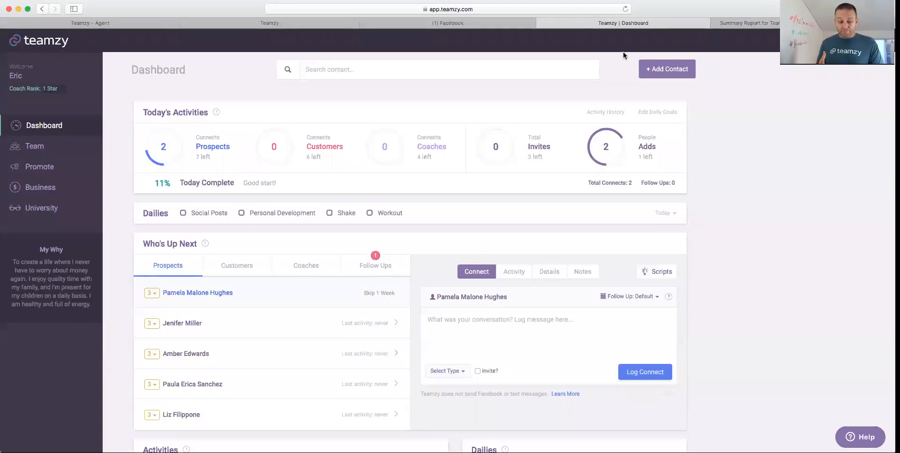
{"action": "mouse_move", "coordinate": [599, 49]}
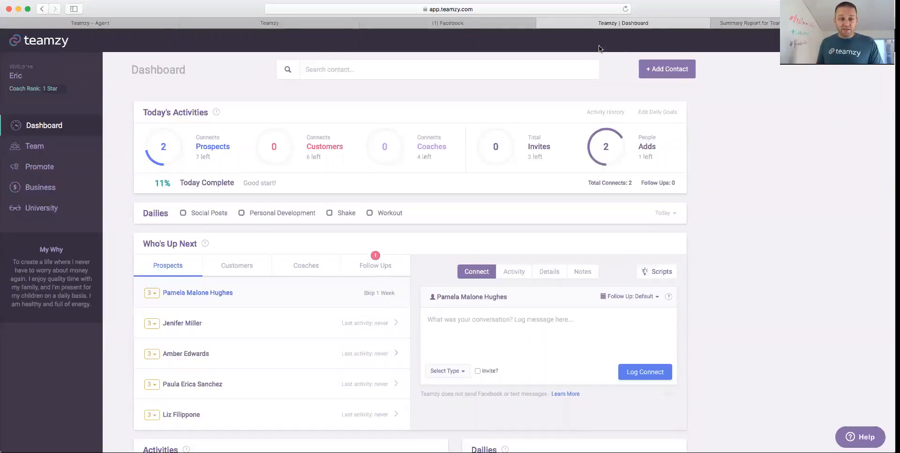
{"action": "mouse_move", "coordinate": [179, 162]}
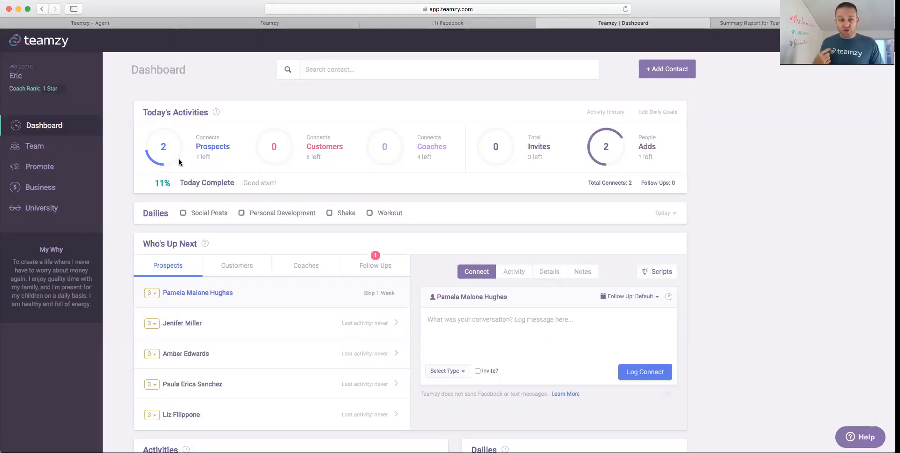